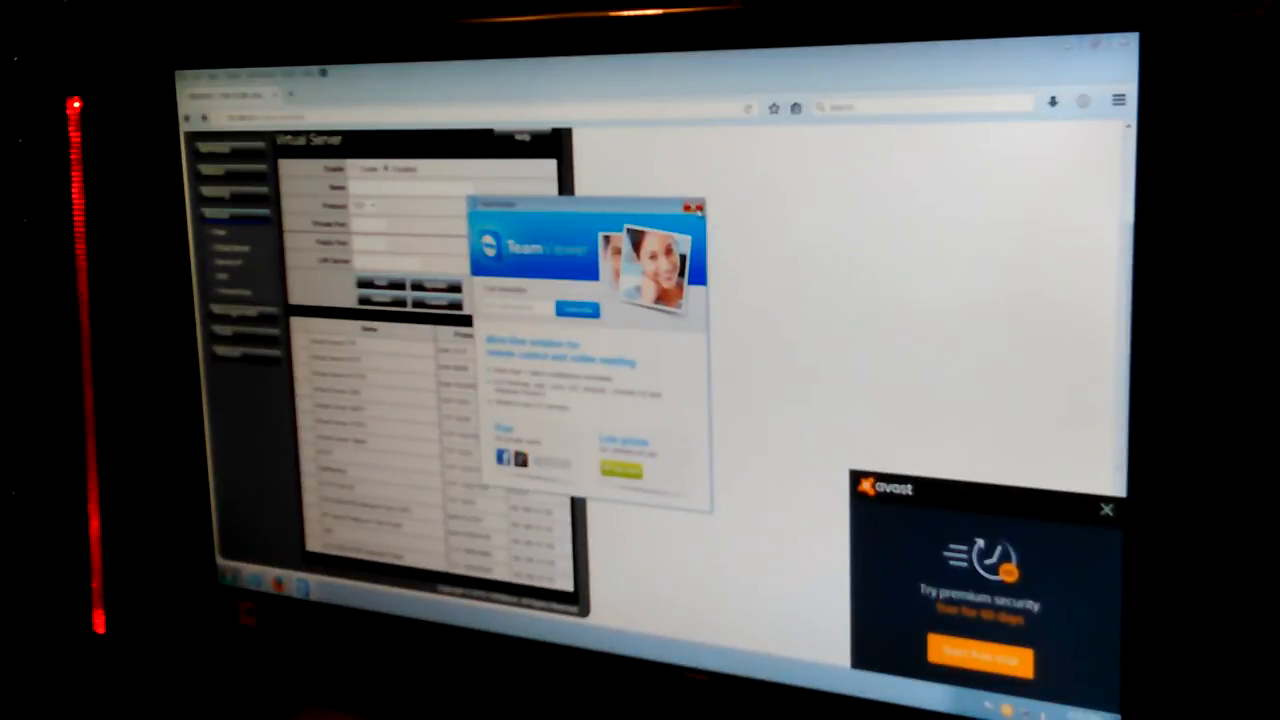
Dismiss the TeamViewer sponsored-session popup to reveal the Virtual Server settings page
{"action": "left_click", "coordinate": [696, 204]}
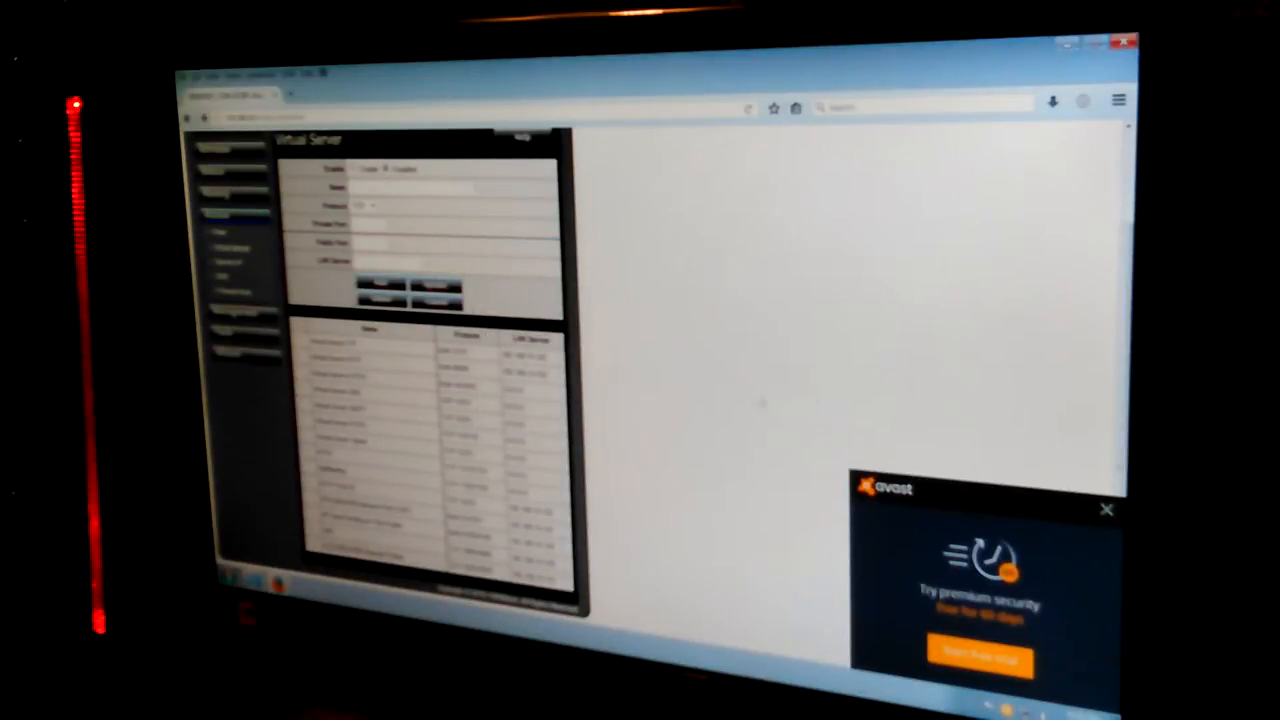
{"action": "left_click", "coordinate": [1108, 510]}
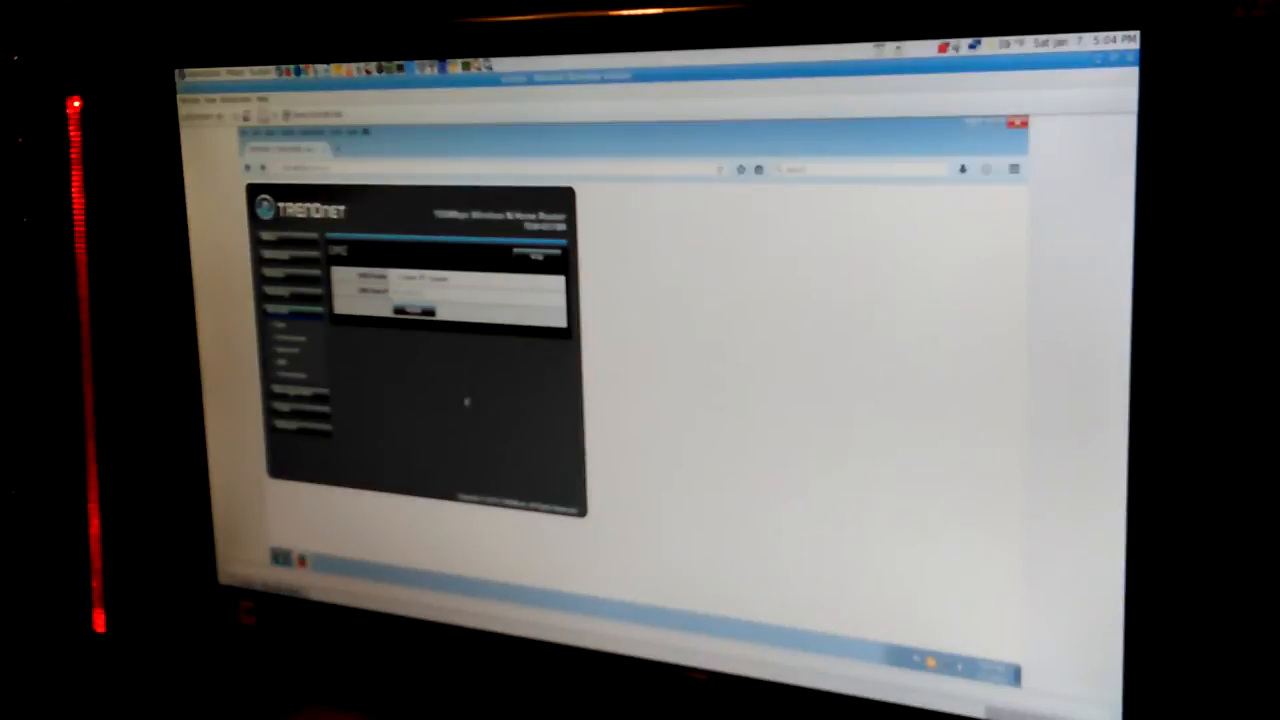
{"action": "mouse_move", "coordinate": [730, 440]}
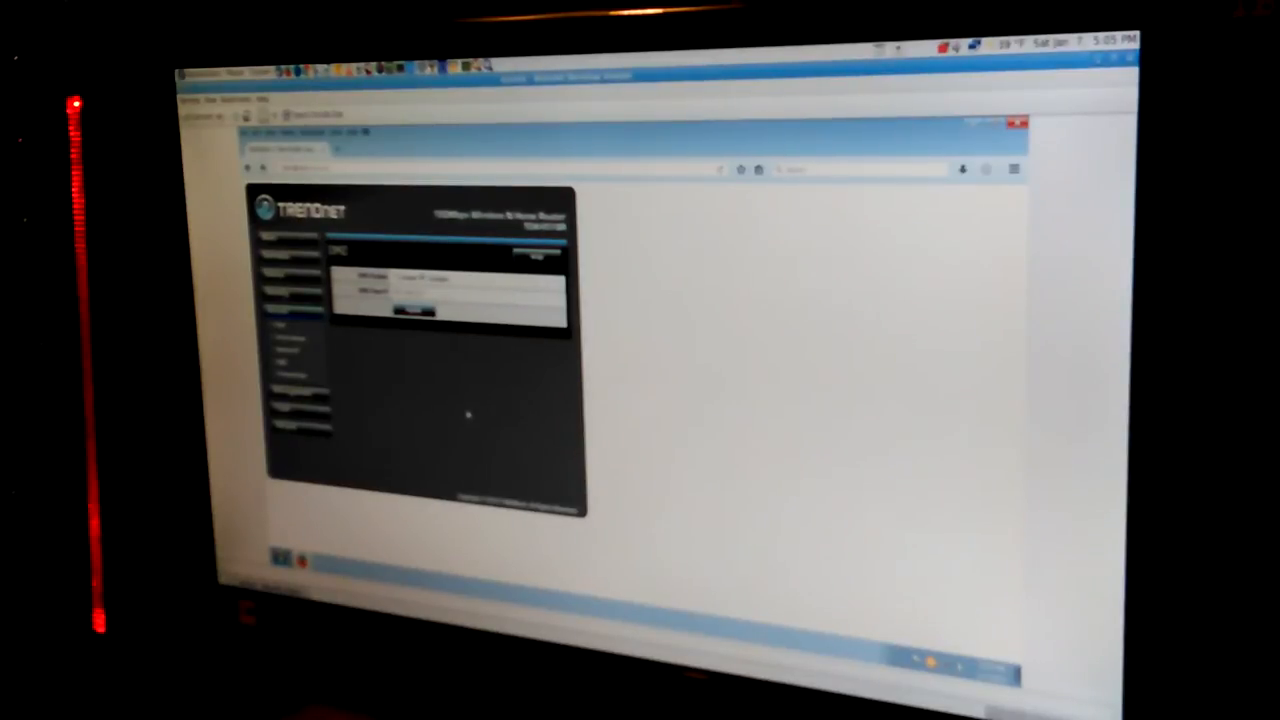
{"action": "mouse_move", "coordinate": [824, 444]}
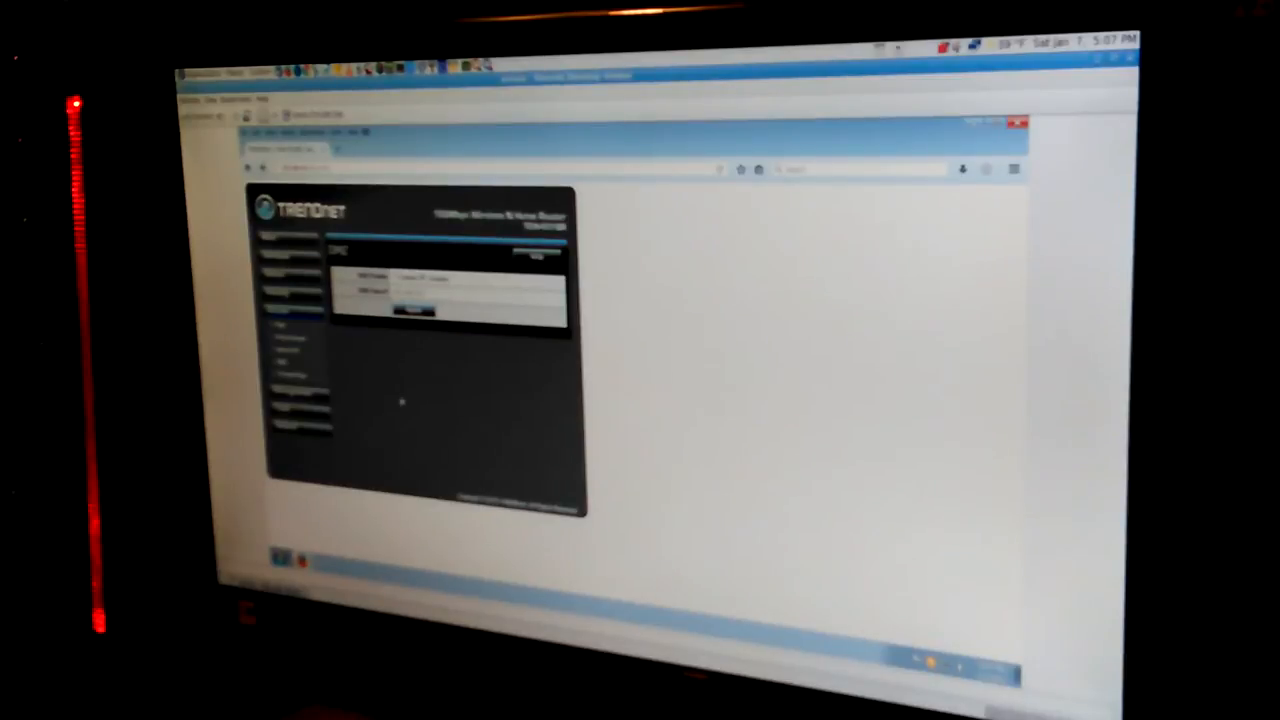
{"action": "mouse_move", "coordinate": [404, 362]}
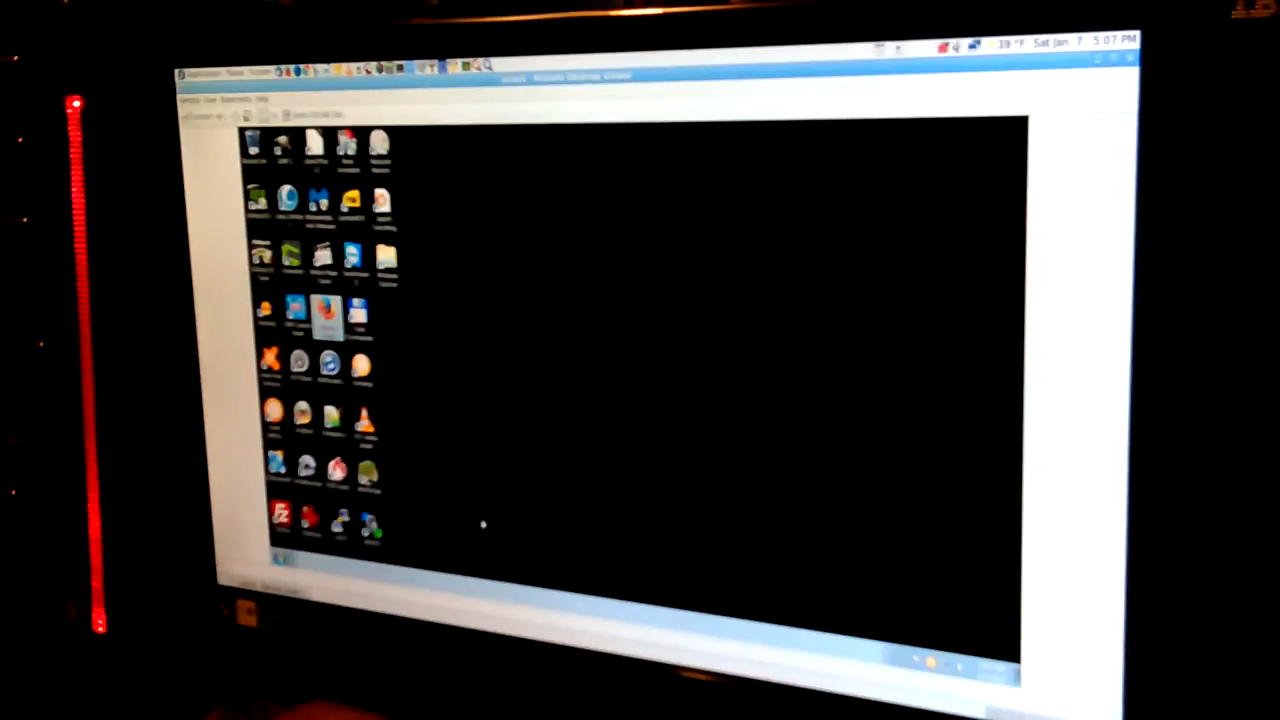
{"action": "mouse_move", "coordinate": [496, 476]}
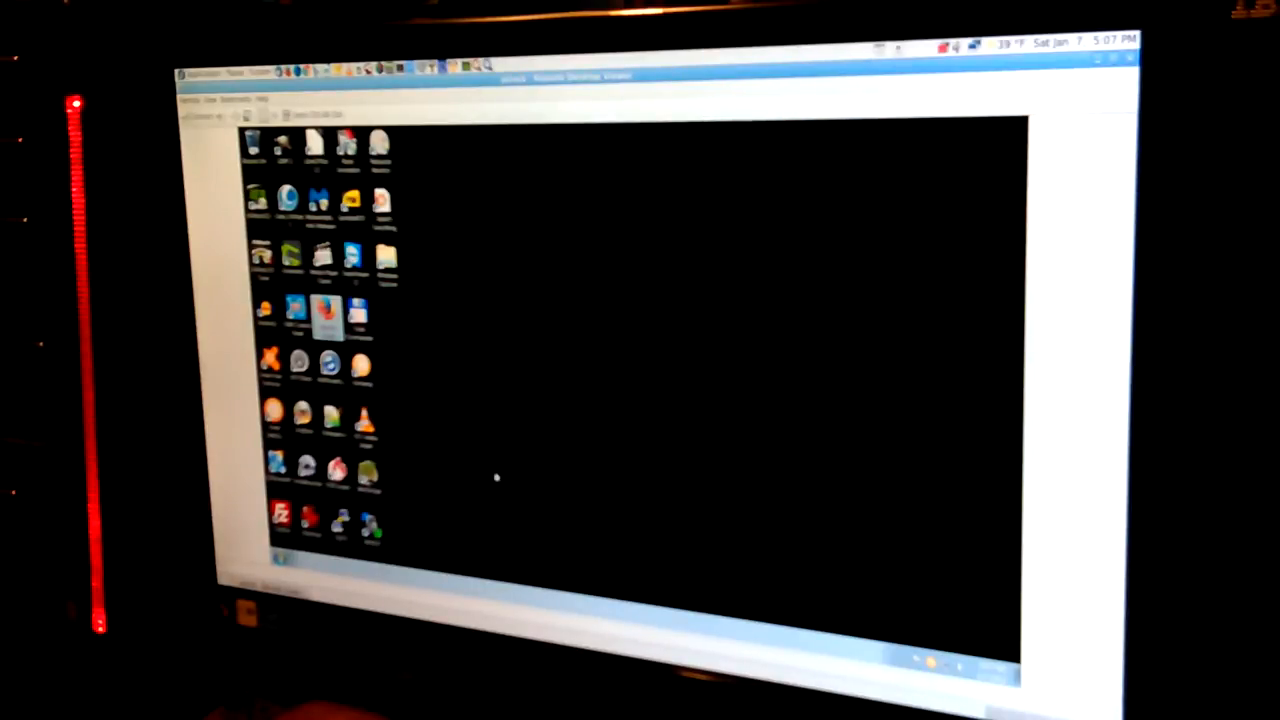
{"action": "mouse_move", "coordinate": [476, 512]}
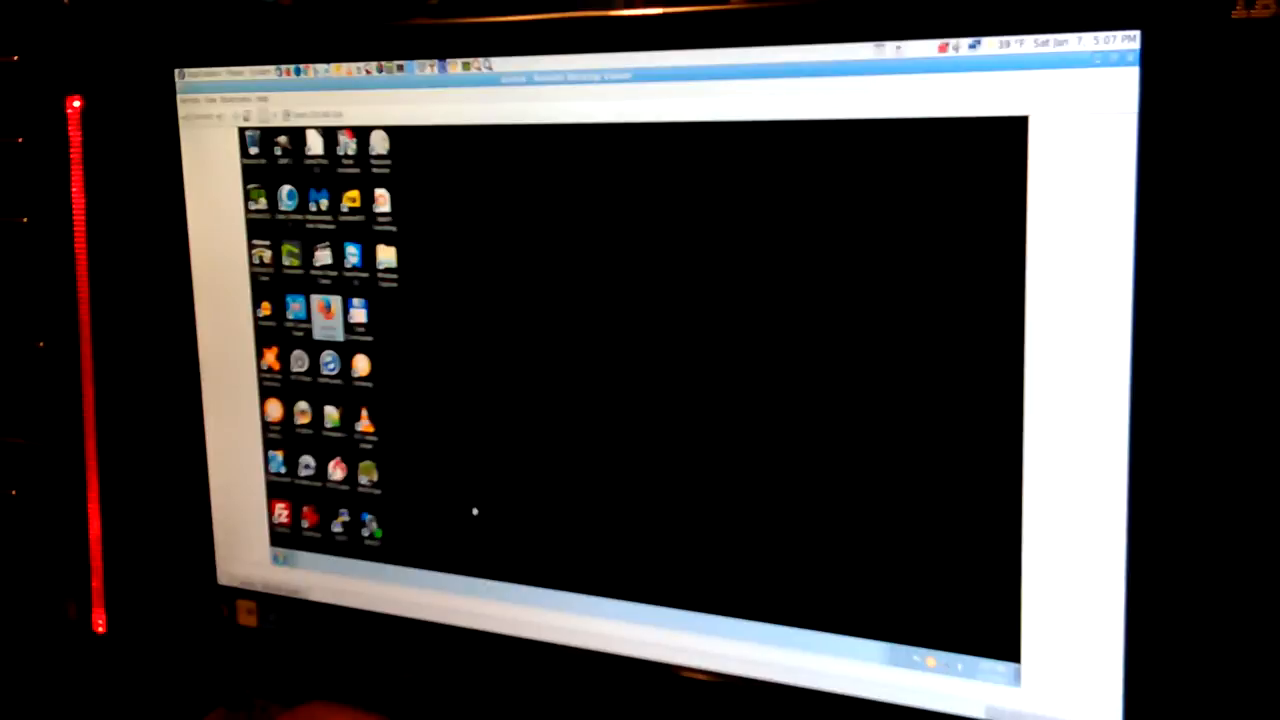
{"action": "mouse_move", "coordinate": [538, 452]}
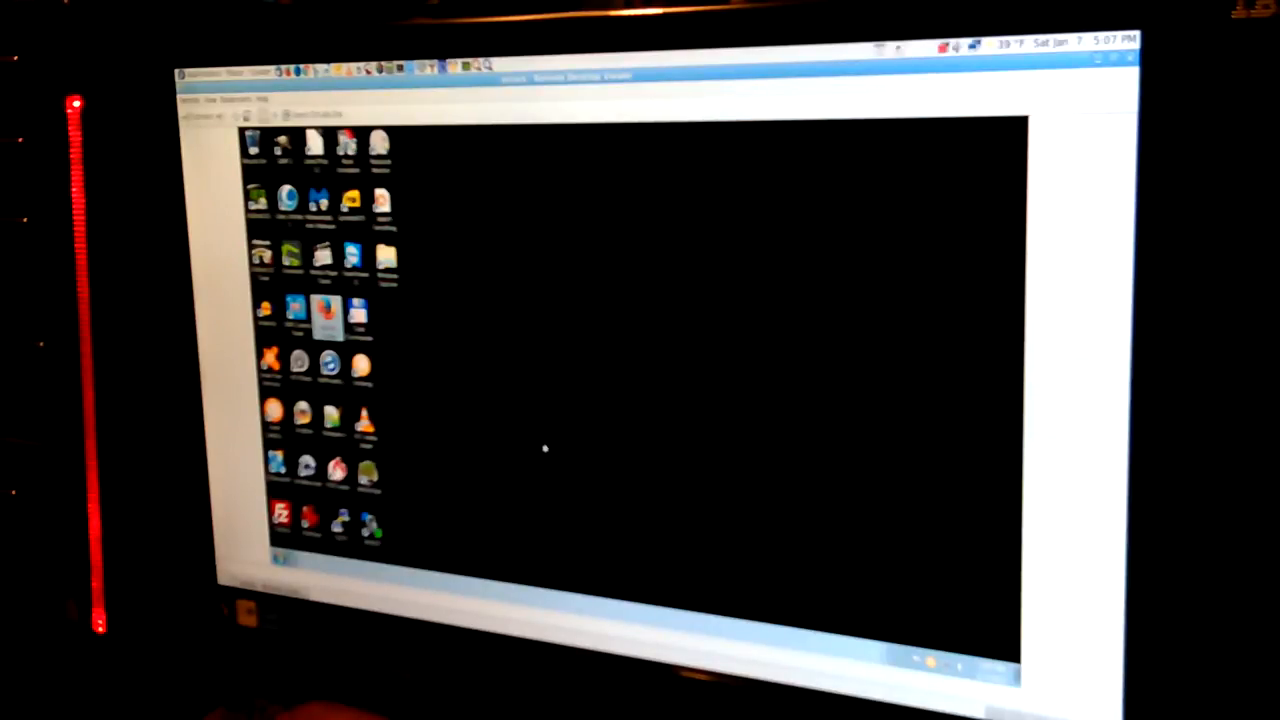
{"action": "mouse_move", "coordinate": [560, 432]}
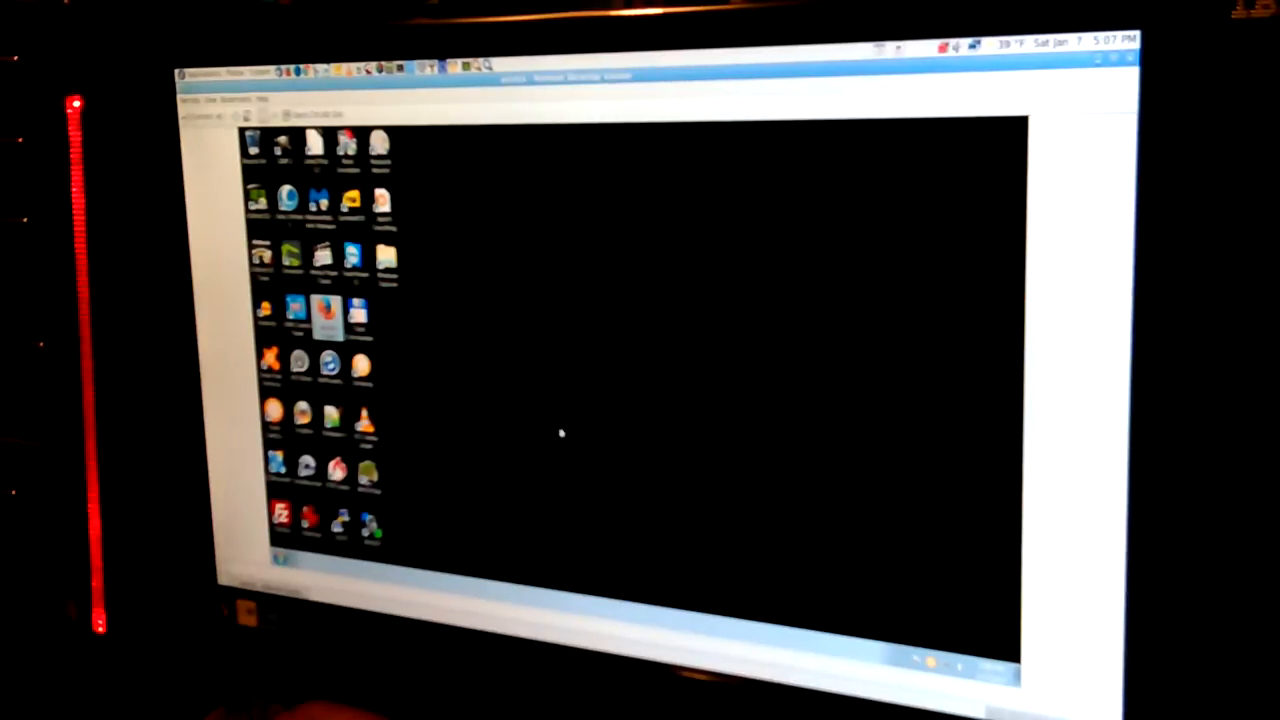
{"action": "mouse_move", "coordinate": [690, 452]}
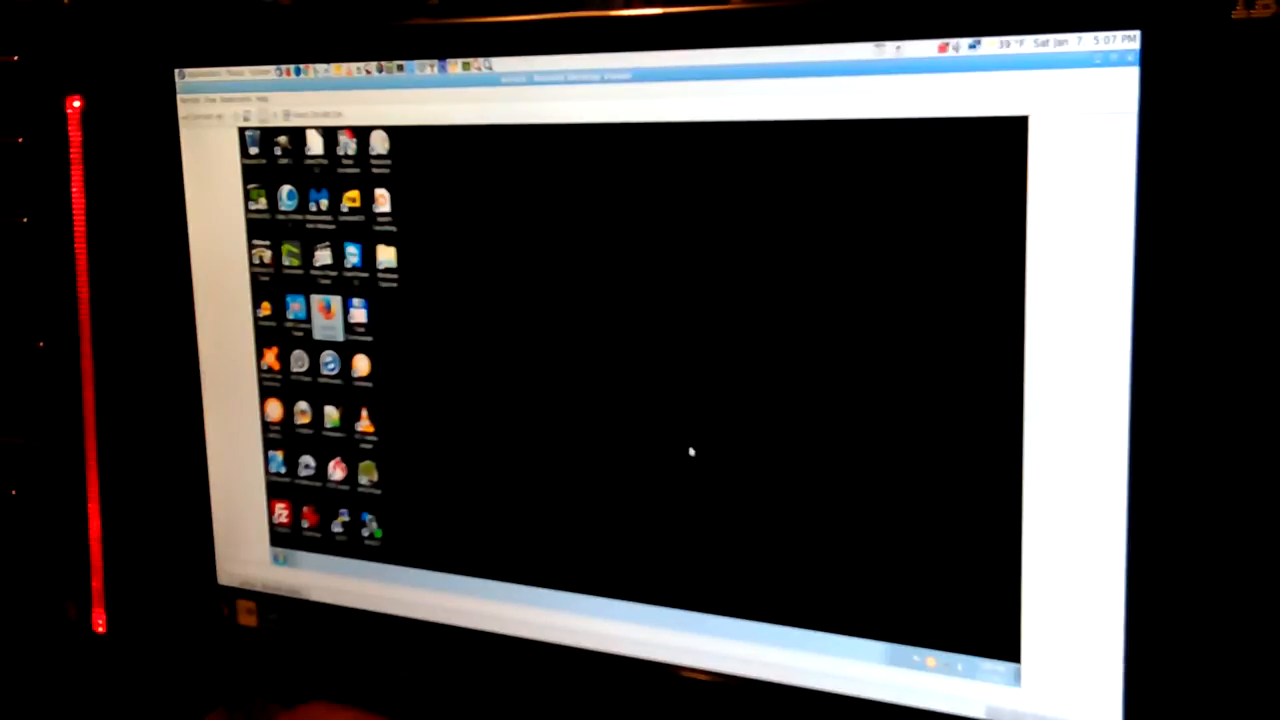
{"action": "mouse_move", "coordinate": [610, 500]}
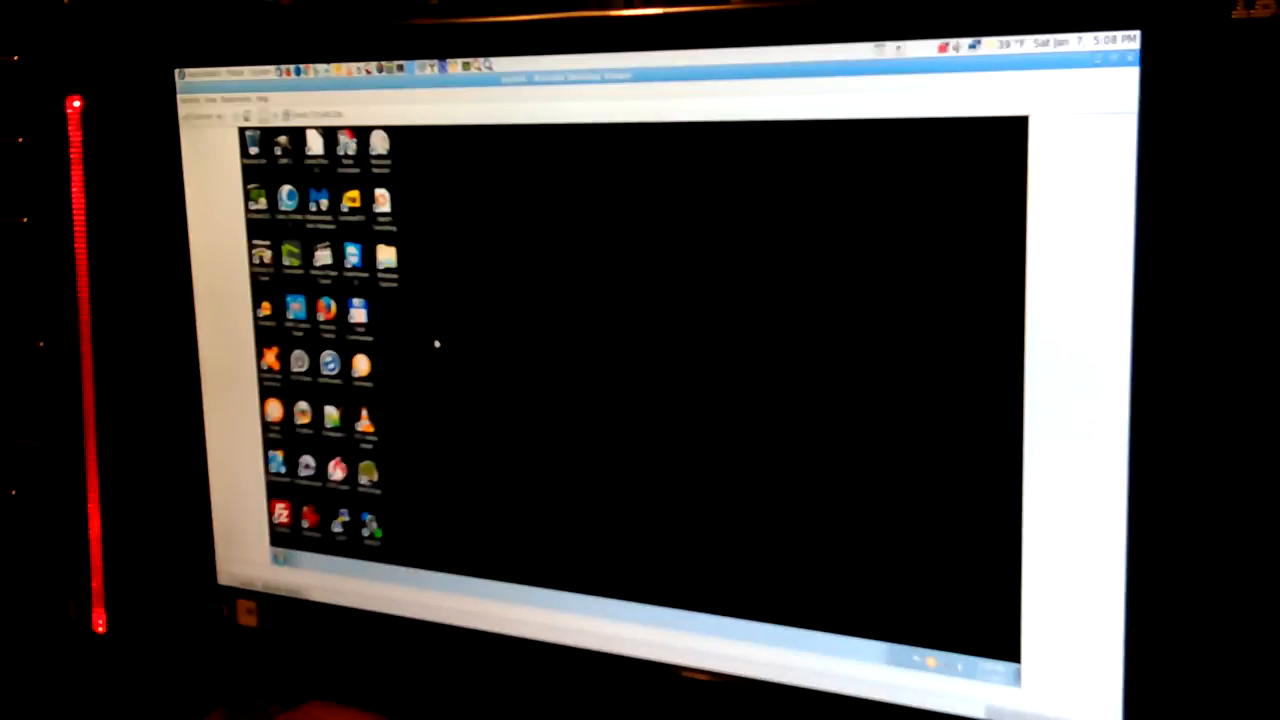
{"action": "mouse_move", "coordinate": [400, 324]}
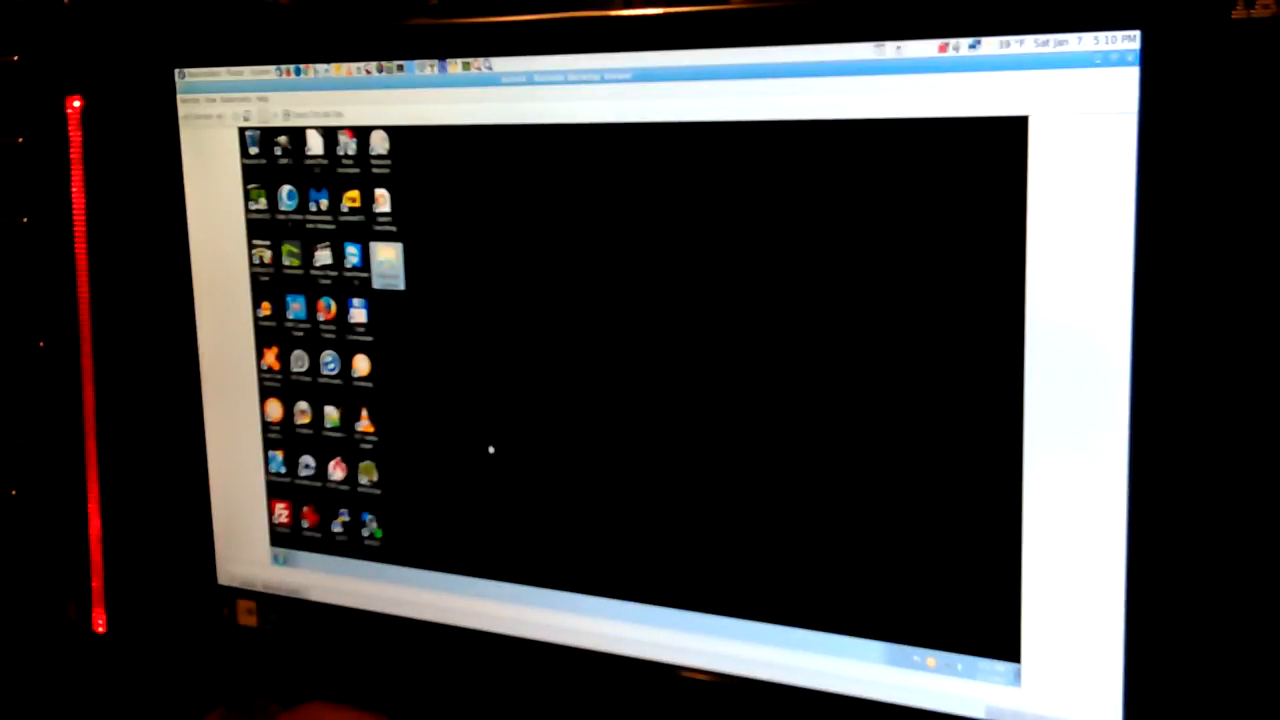
{"action": "mouse_move", "coordinate": [588, 452]}
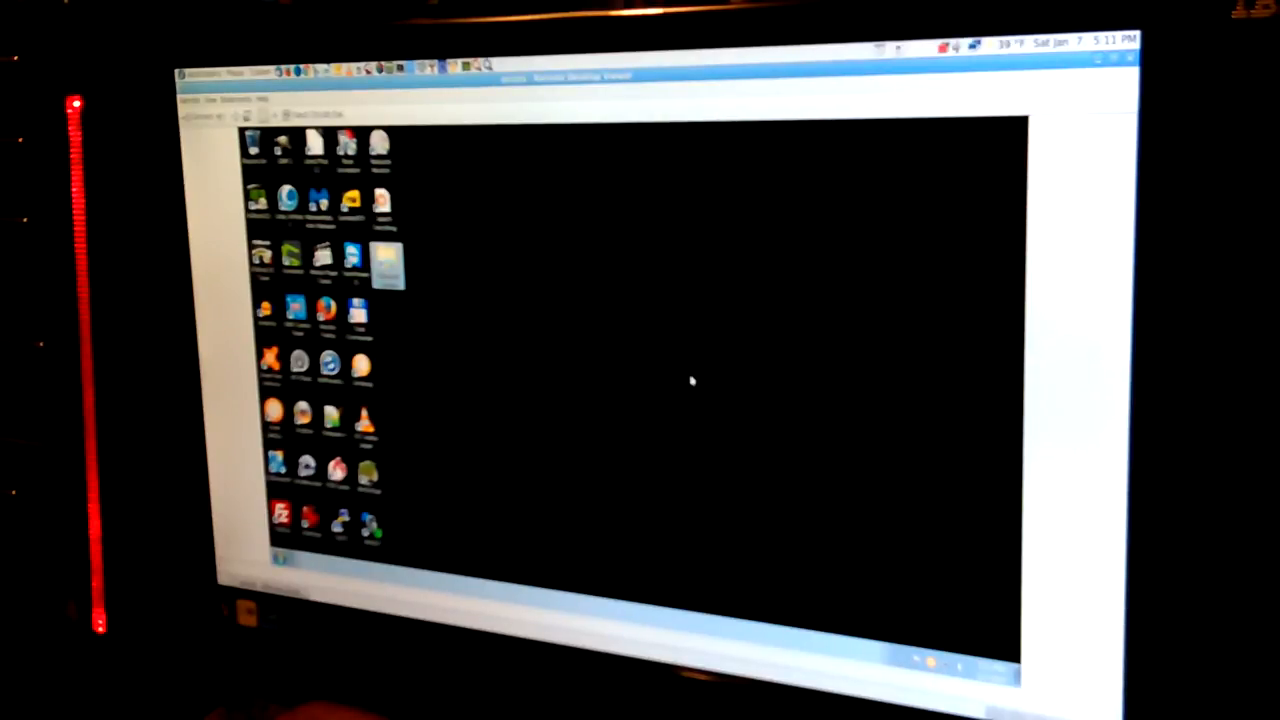
{"action": "mouse_move", "coordinate": [636, 344]}
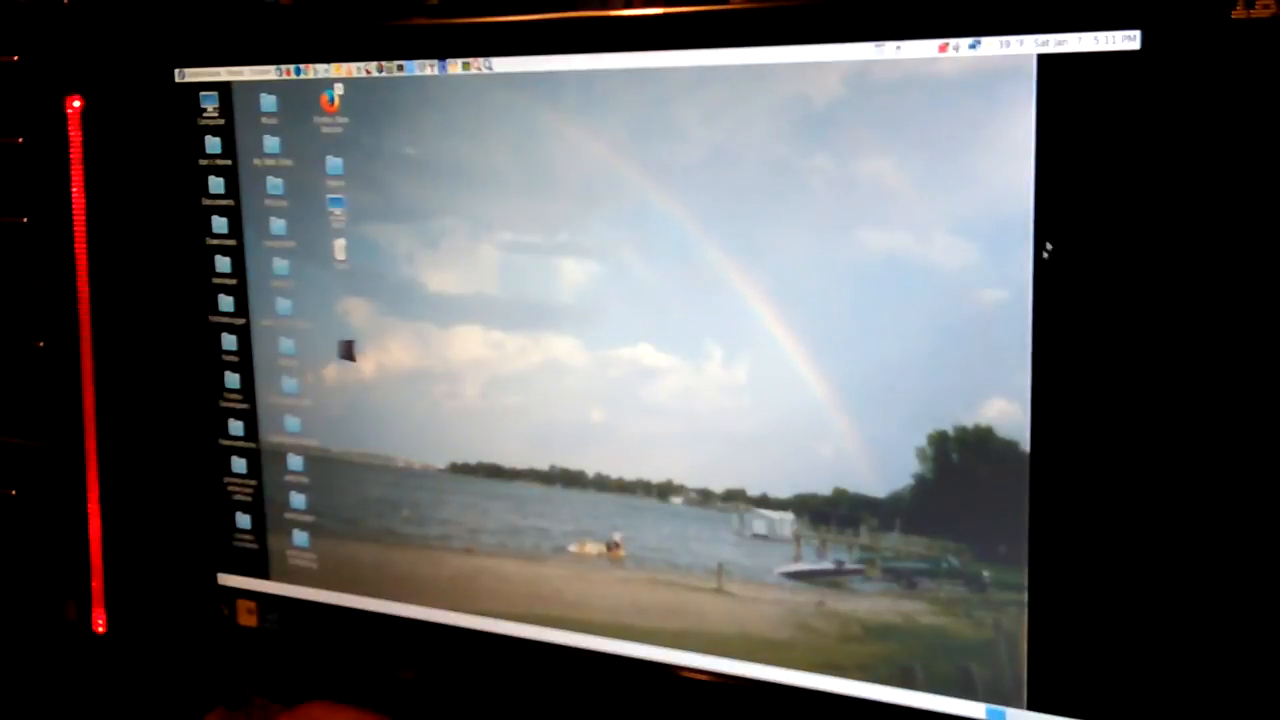
{"action": "mouse_move", "coordinate": [1090, 178]}
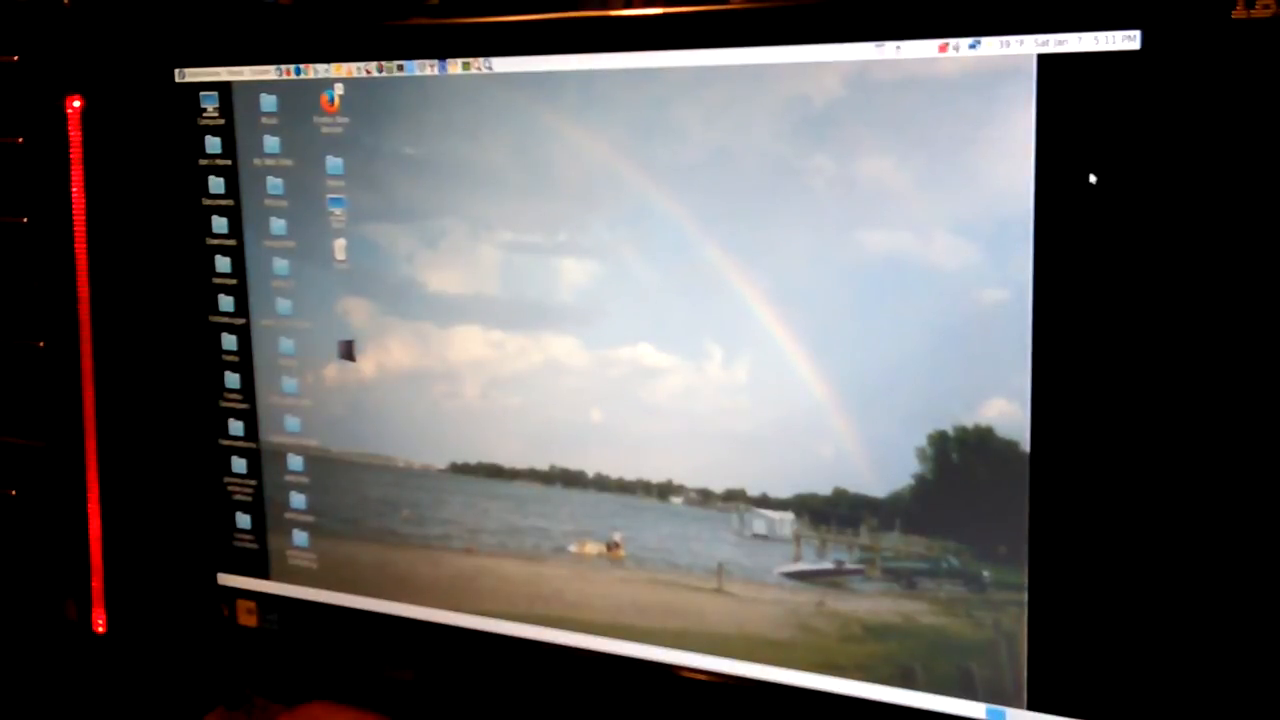